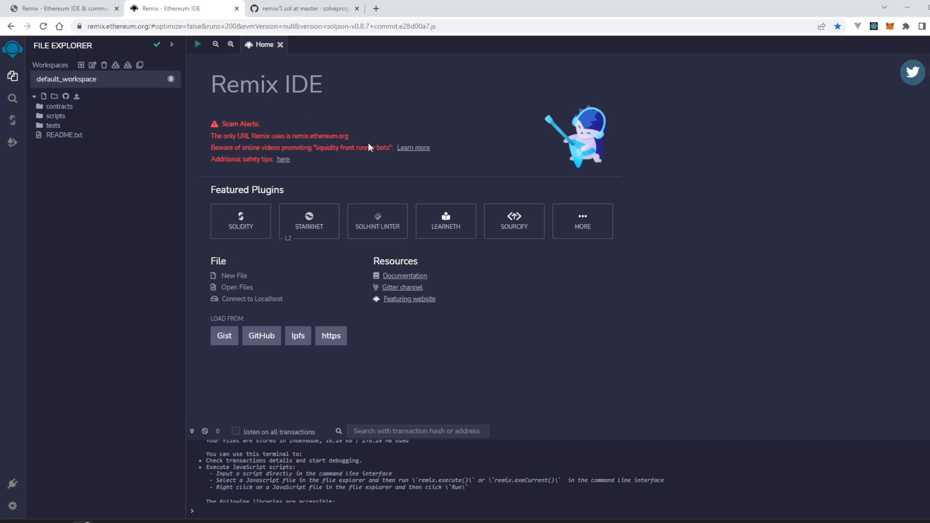
mouse_move(370, 147)
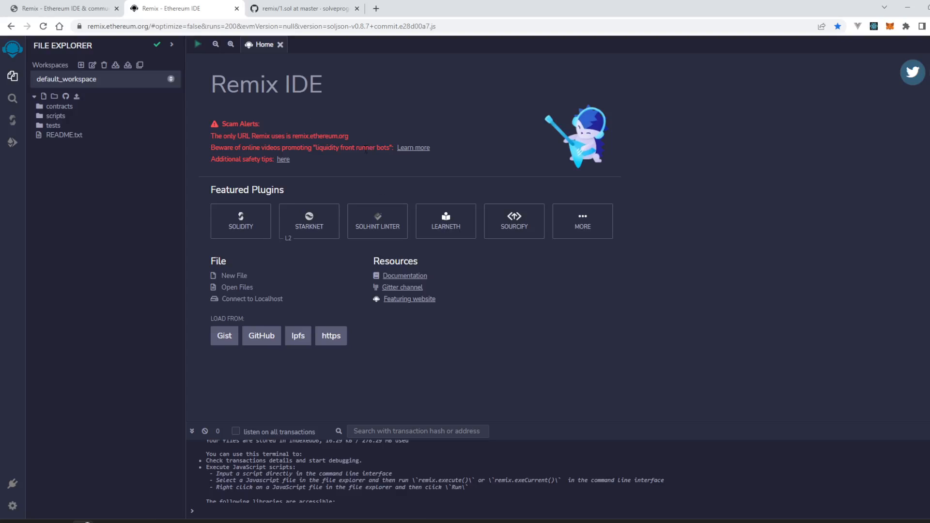
mouse_move(358, 165)
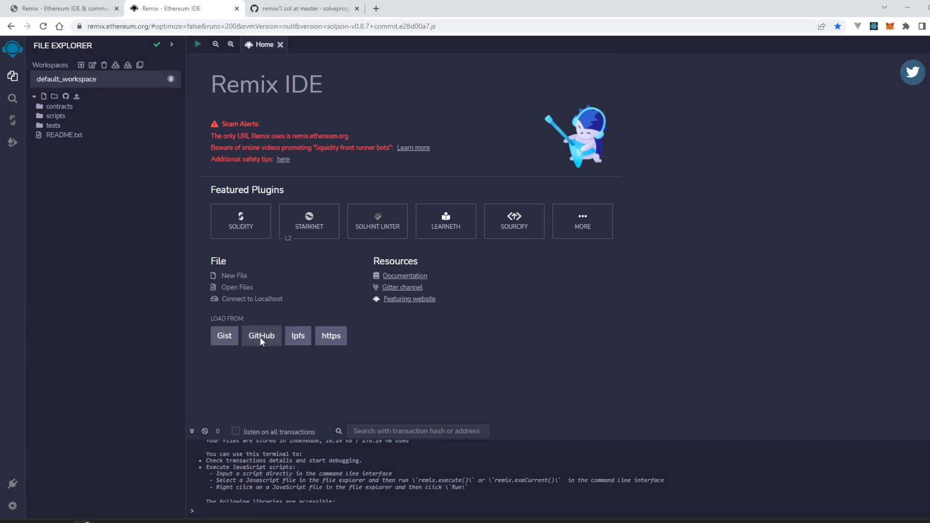
- Import the example OpenZeppelin Roles.sol from its GitHub URL into a new github folder
click(262, 335)
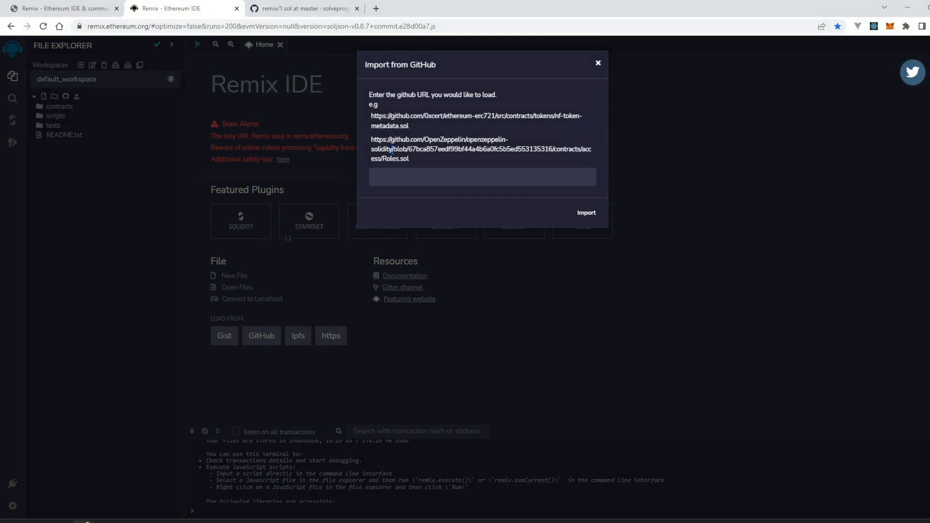
drag(370, 139, 408, 158)
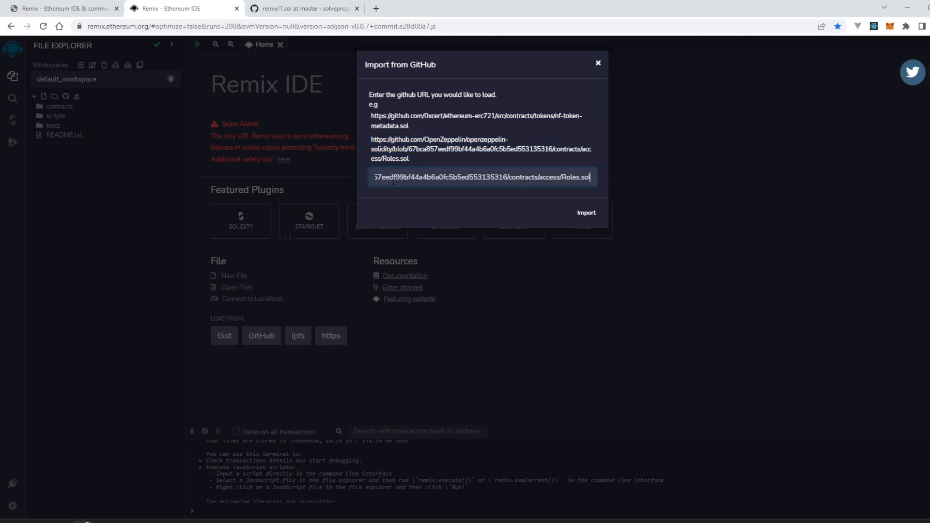
click(586, 212)
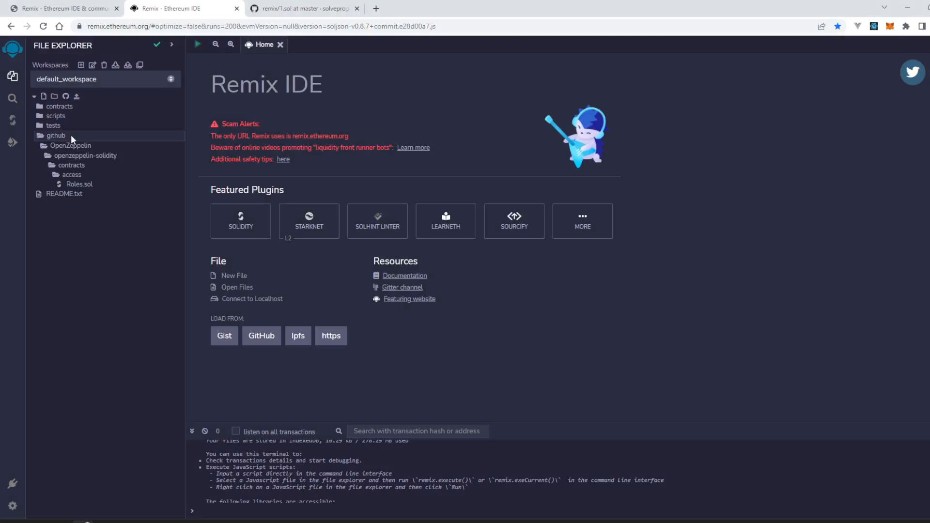
mouse_move(58, 140)
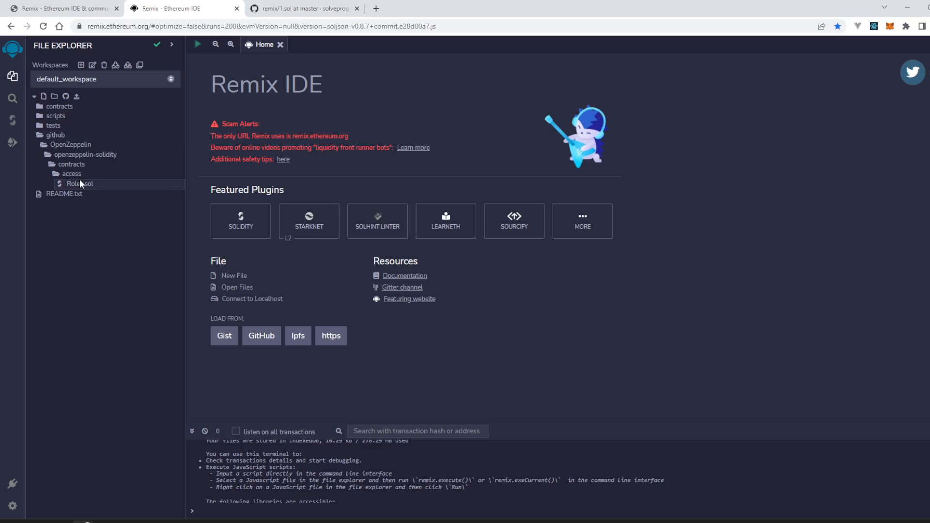
- Delete the github folder holding Roles.sol, confirming the deletion
double_click(79, 184)
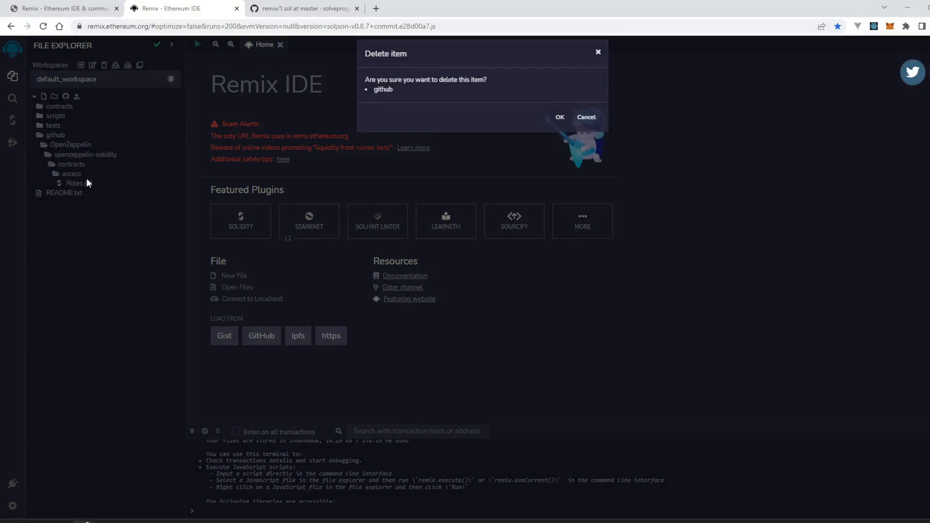
click(560, 116)
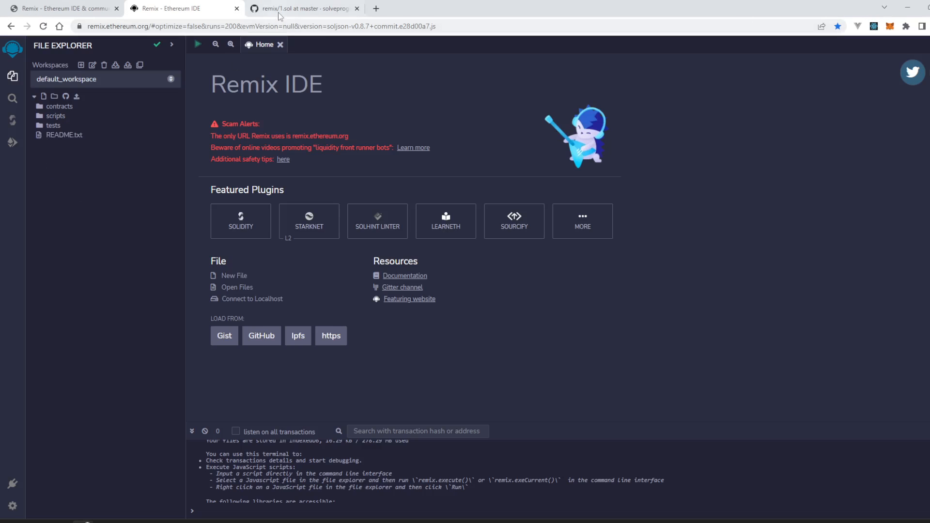
- Copy the 1.sol address from its GitHub page and import it into github/solveprogrammingproblems/remix
click(310, 8)
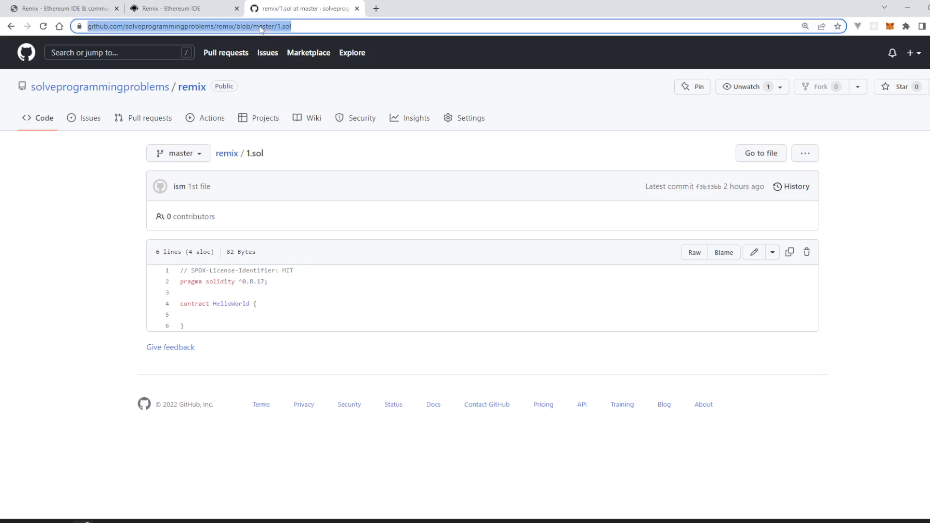
click(182, 8)
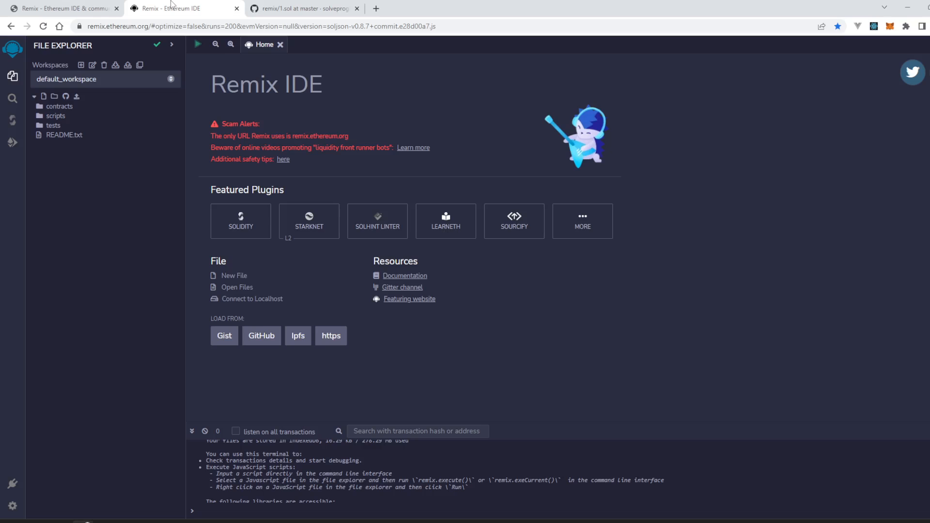
mouse_move(301, 341)
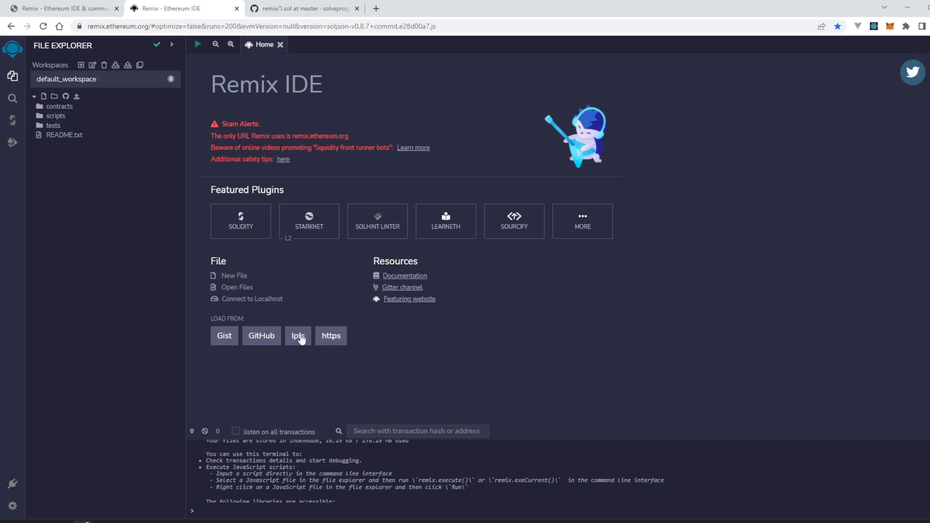
click(262, 335)
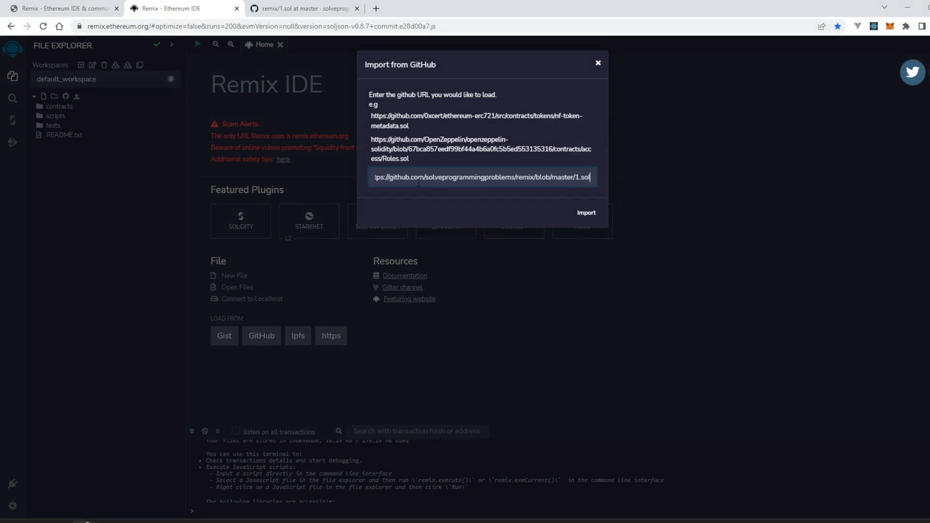
click(586, 213)
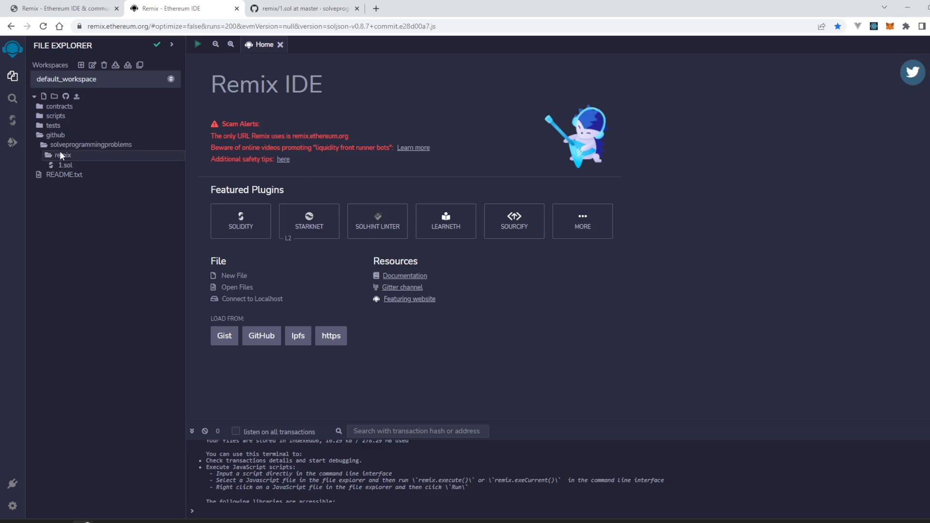
click(302, 9)
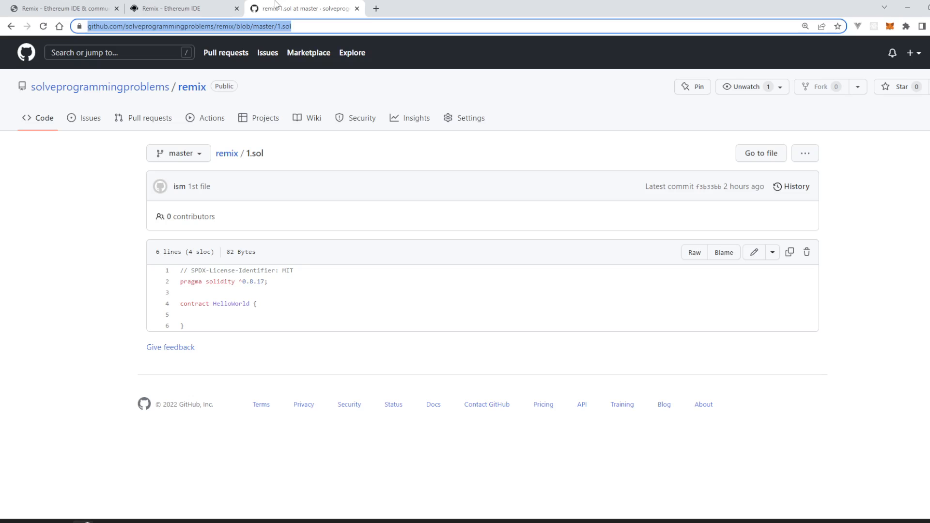
click(176, 7)
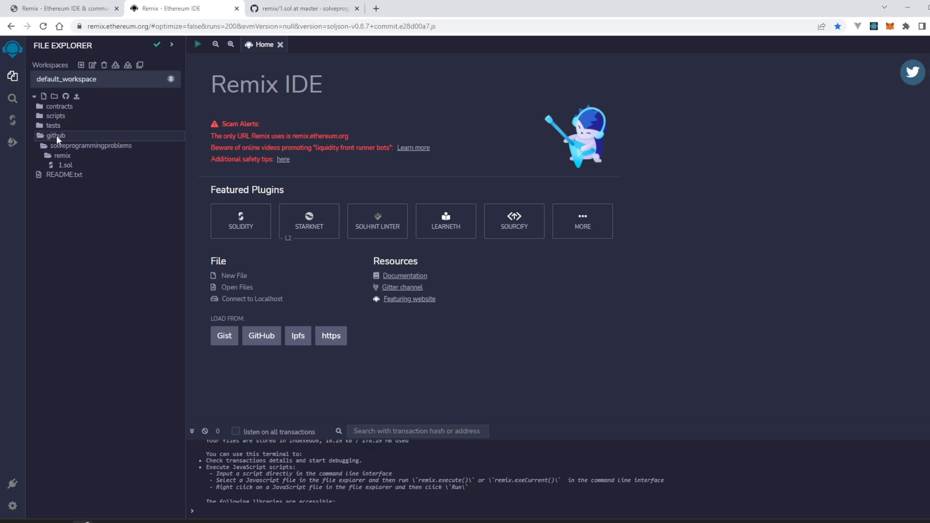
mouse_move(78, 145)
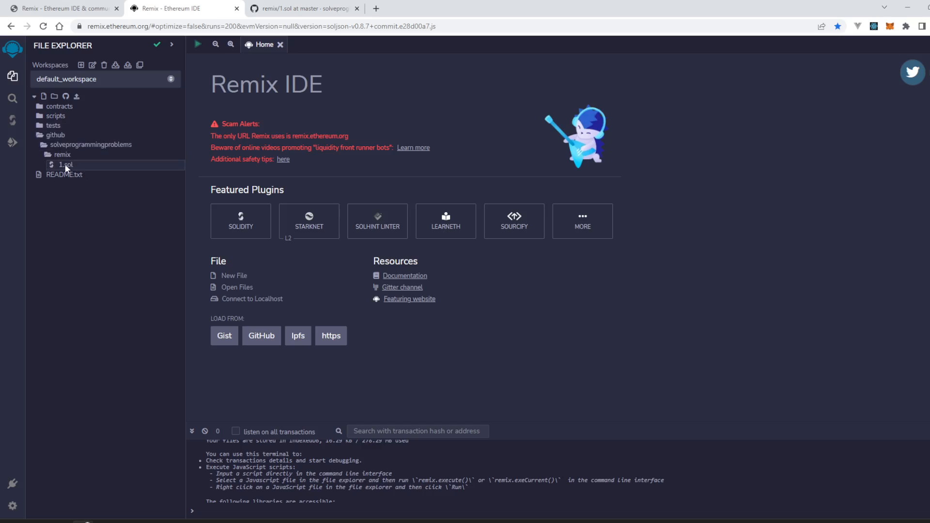
mouse_move(65, 167)
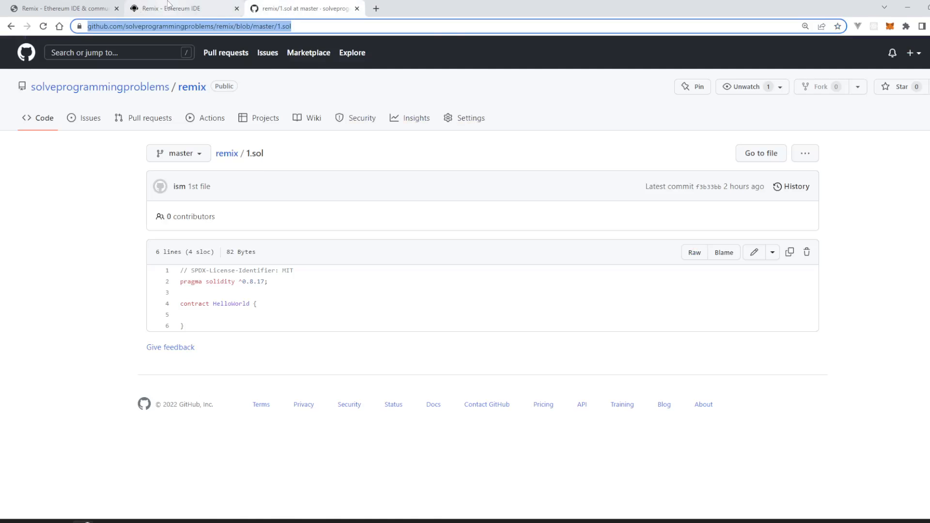
click(170, 8)
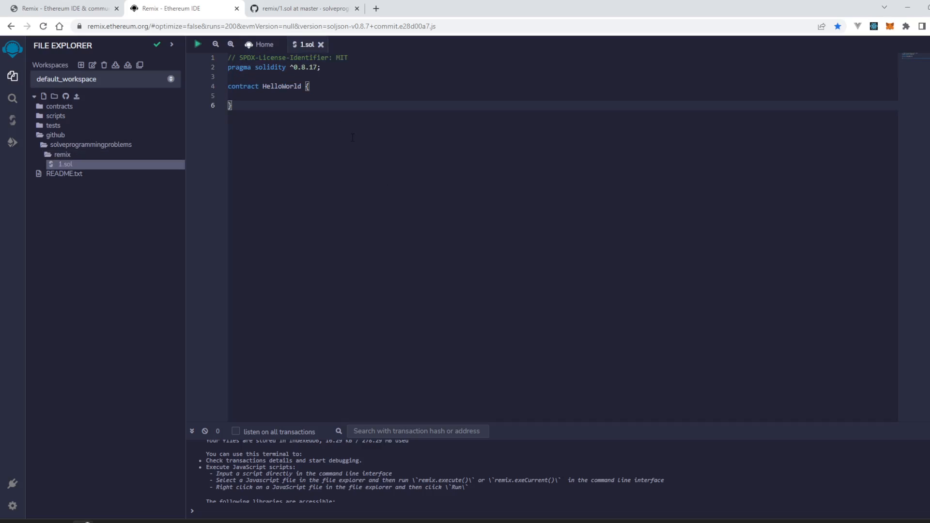
mouse_move(368, 122)
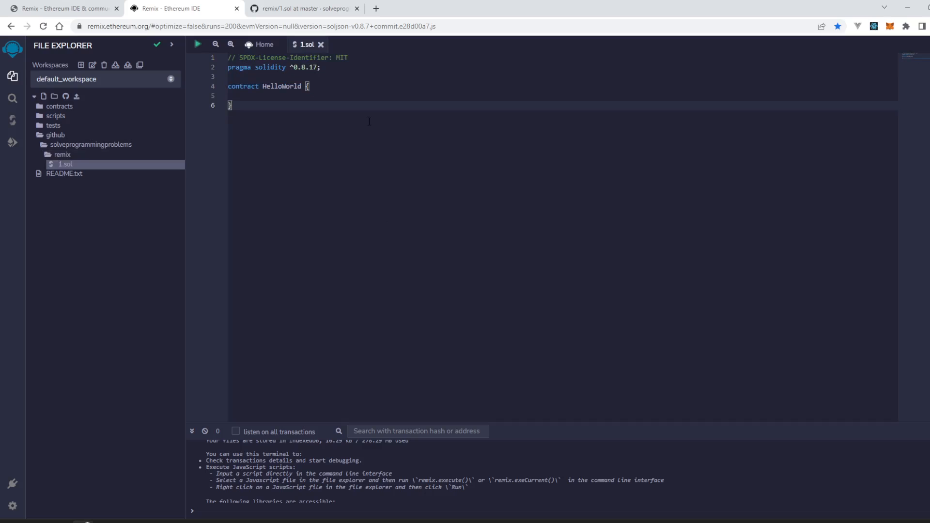